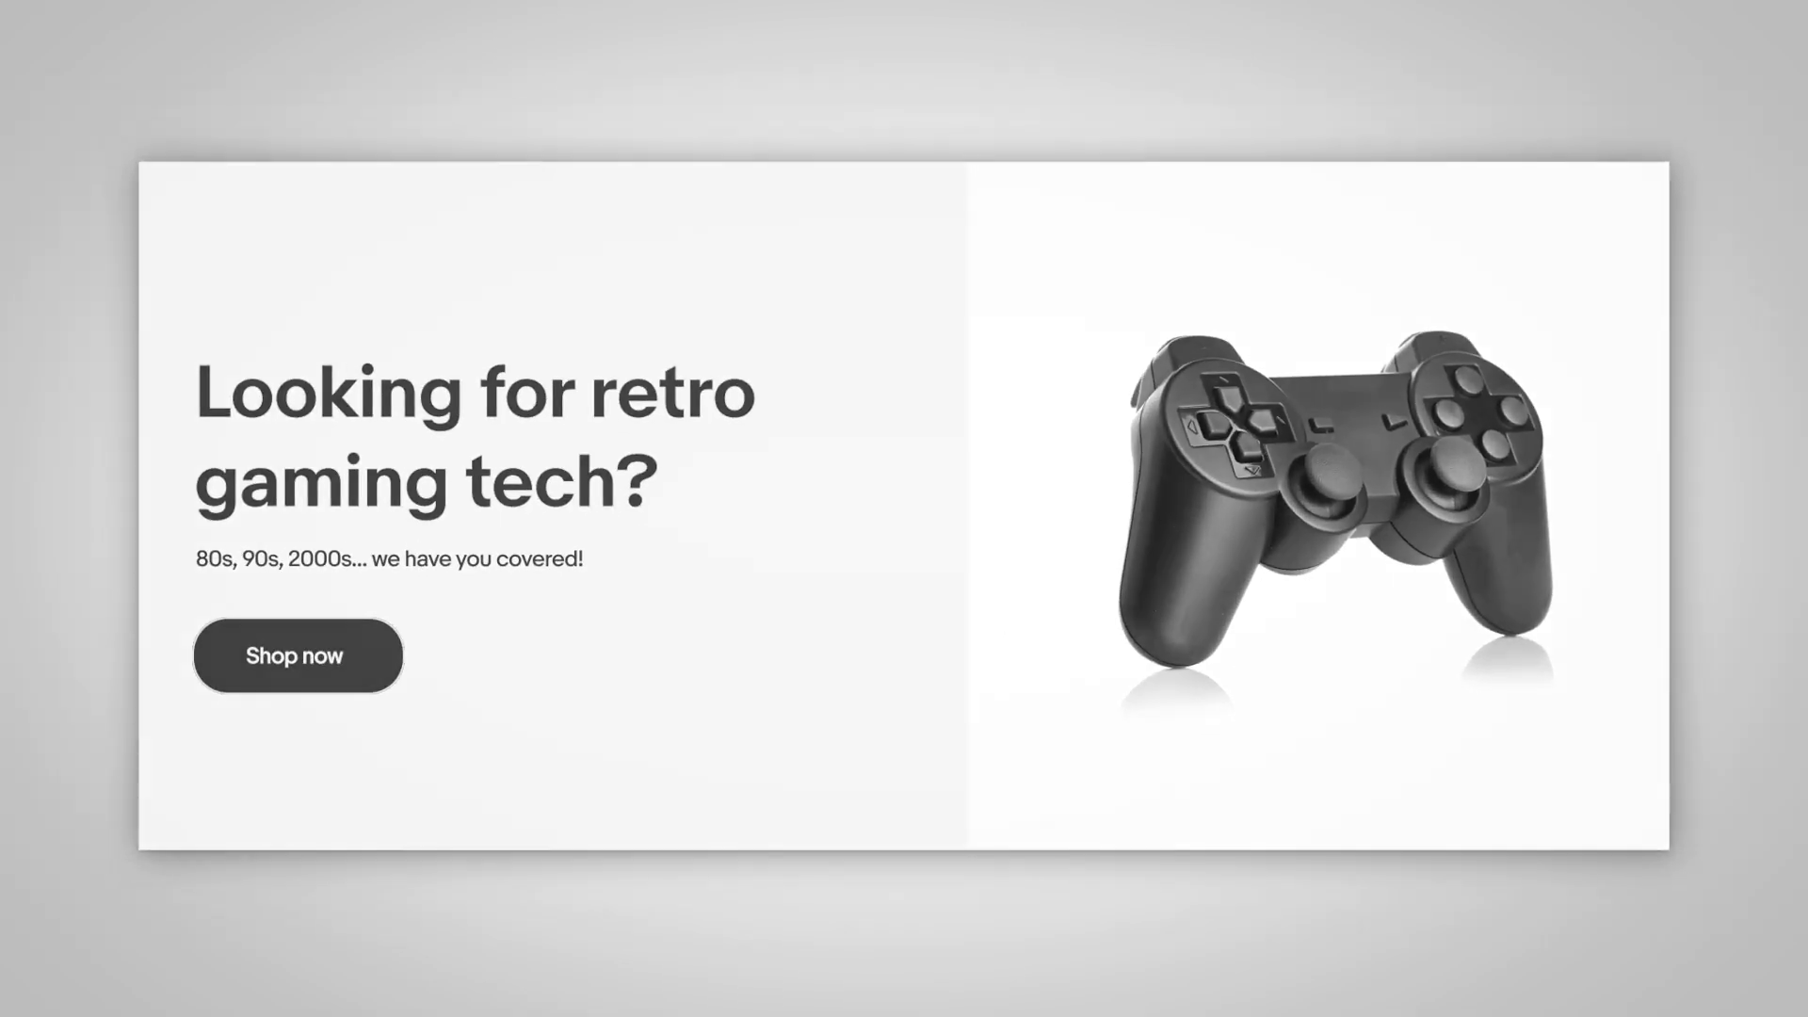
Enter Manage my store for Recycled Gadgets to reach the Edit store page.
click(295, 655)
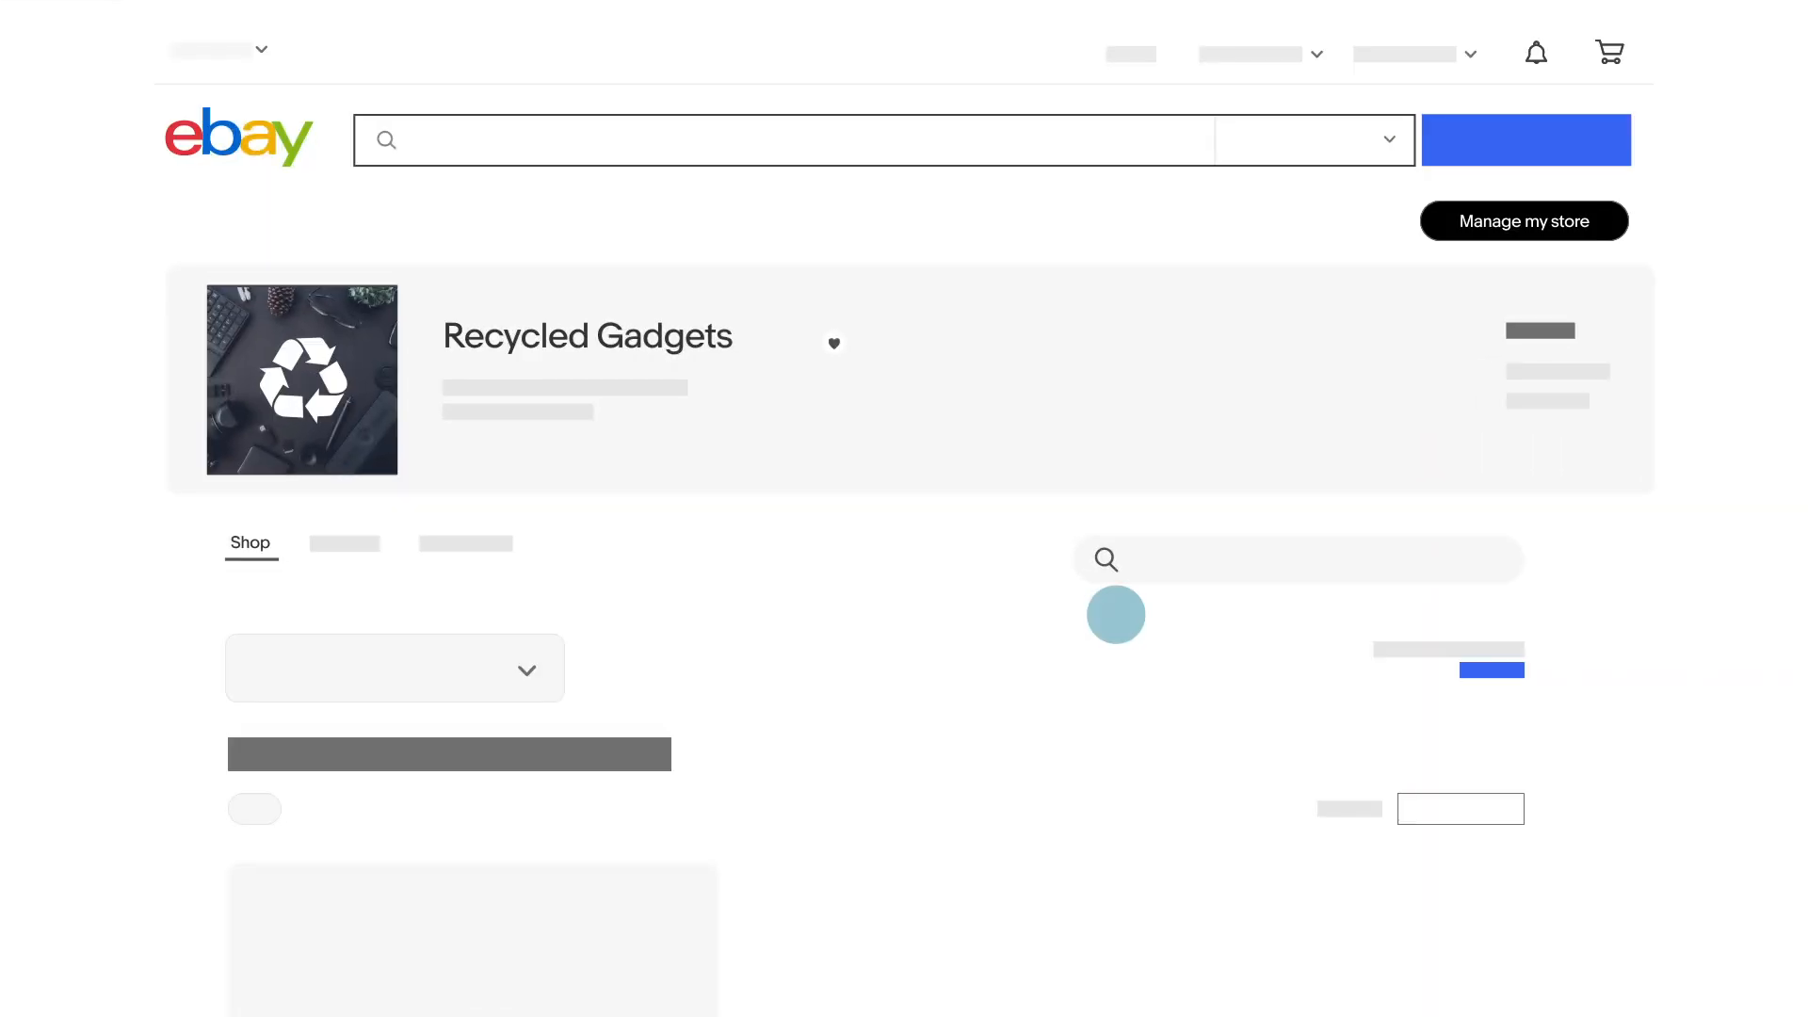
mouse_move(1522, 220)
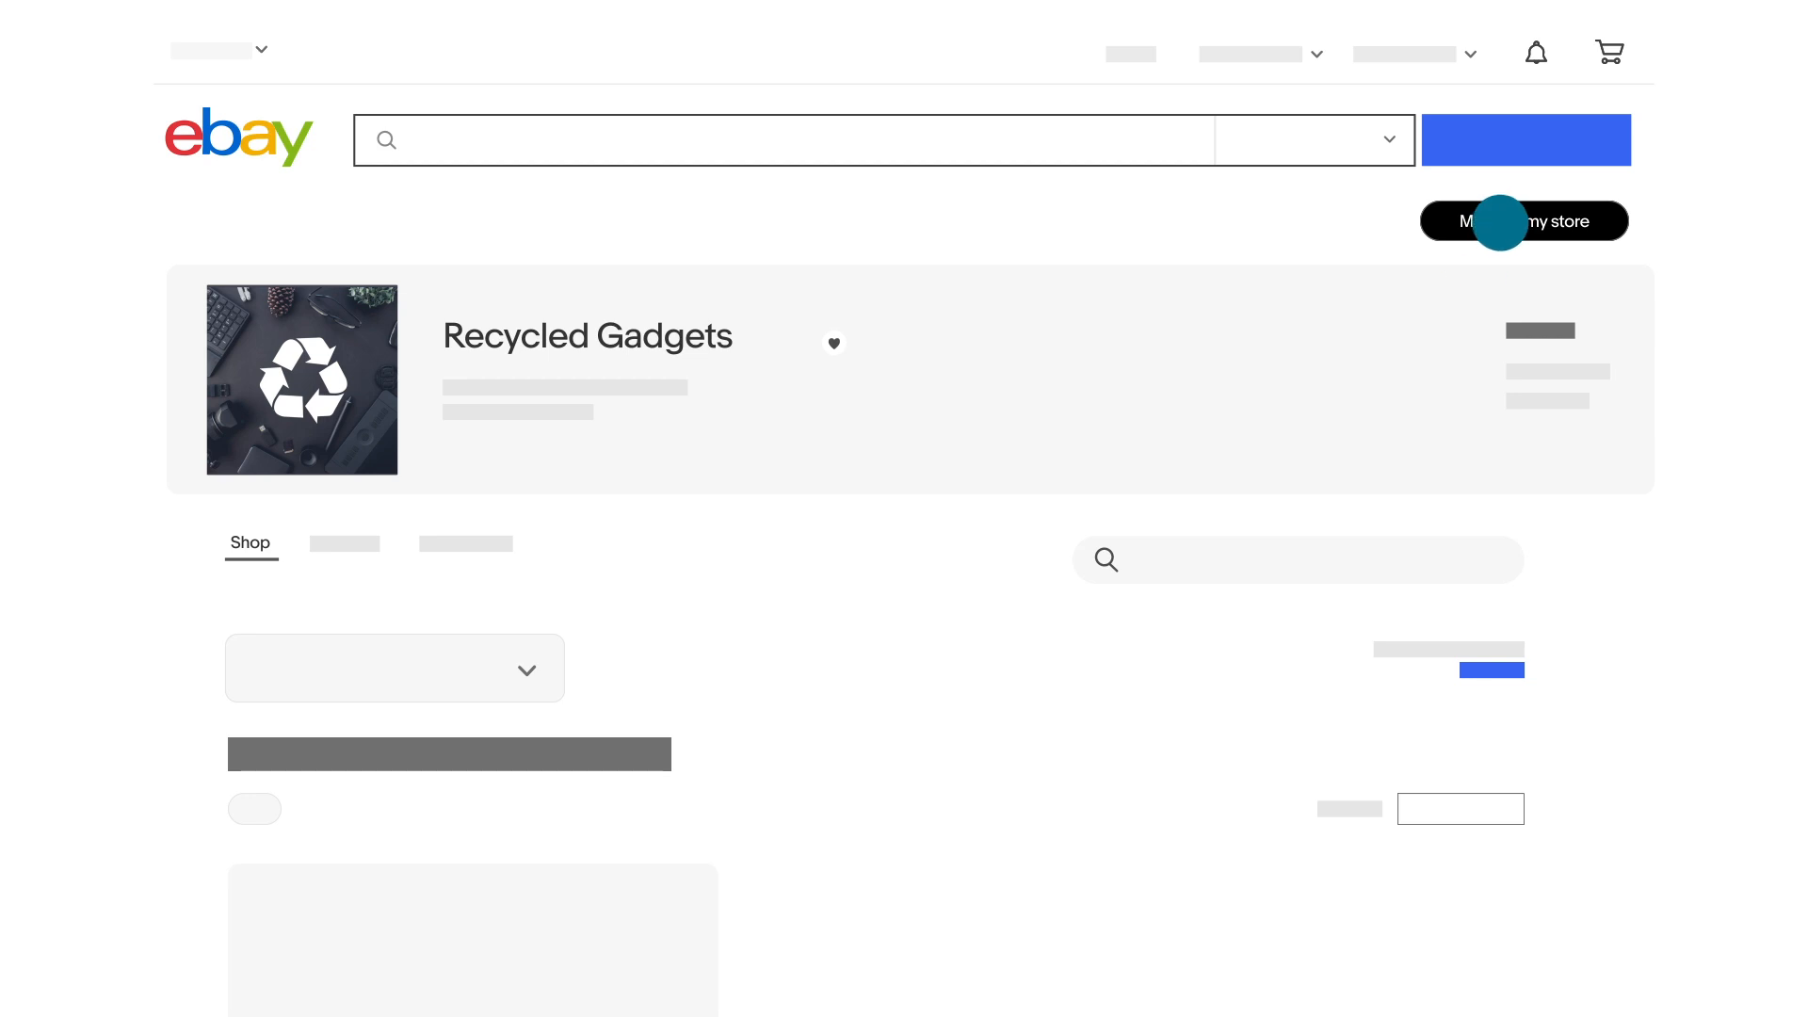
click(1523, 222)
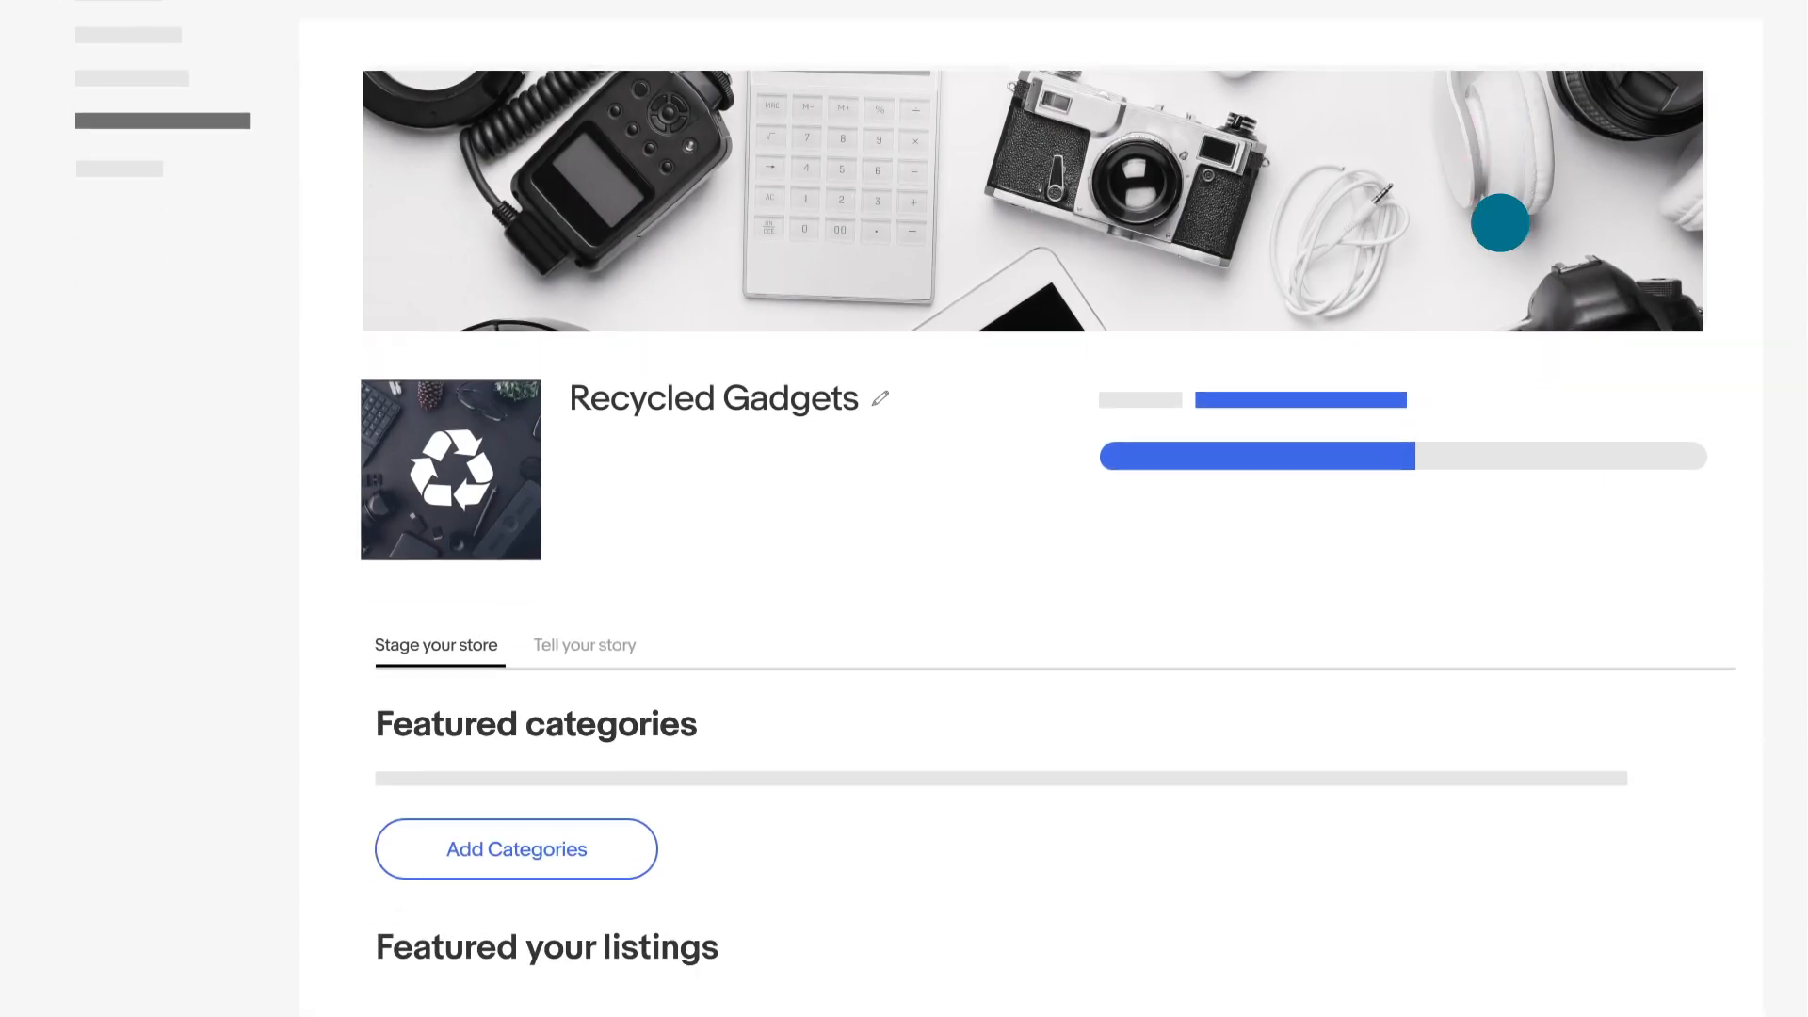
scroll(down, 3)
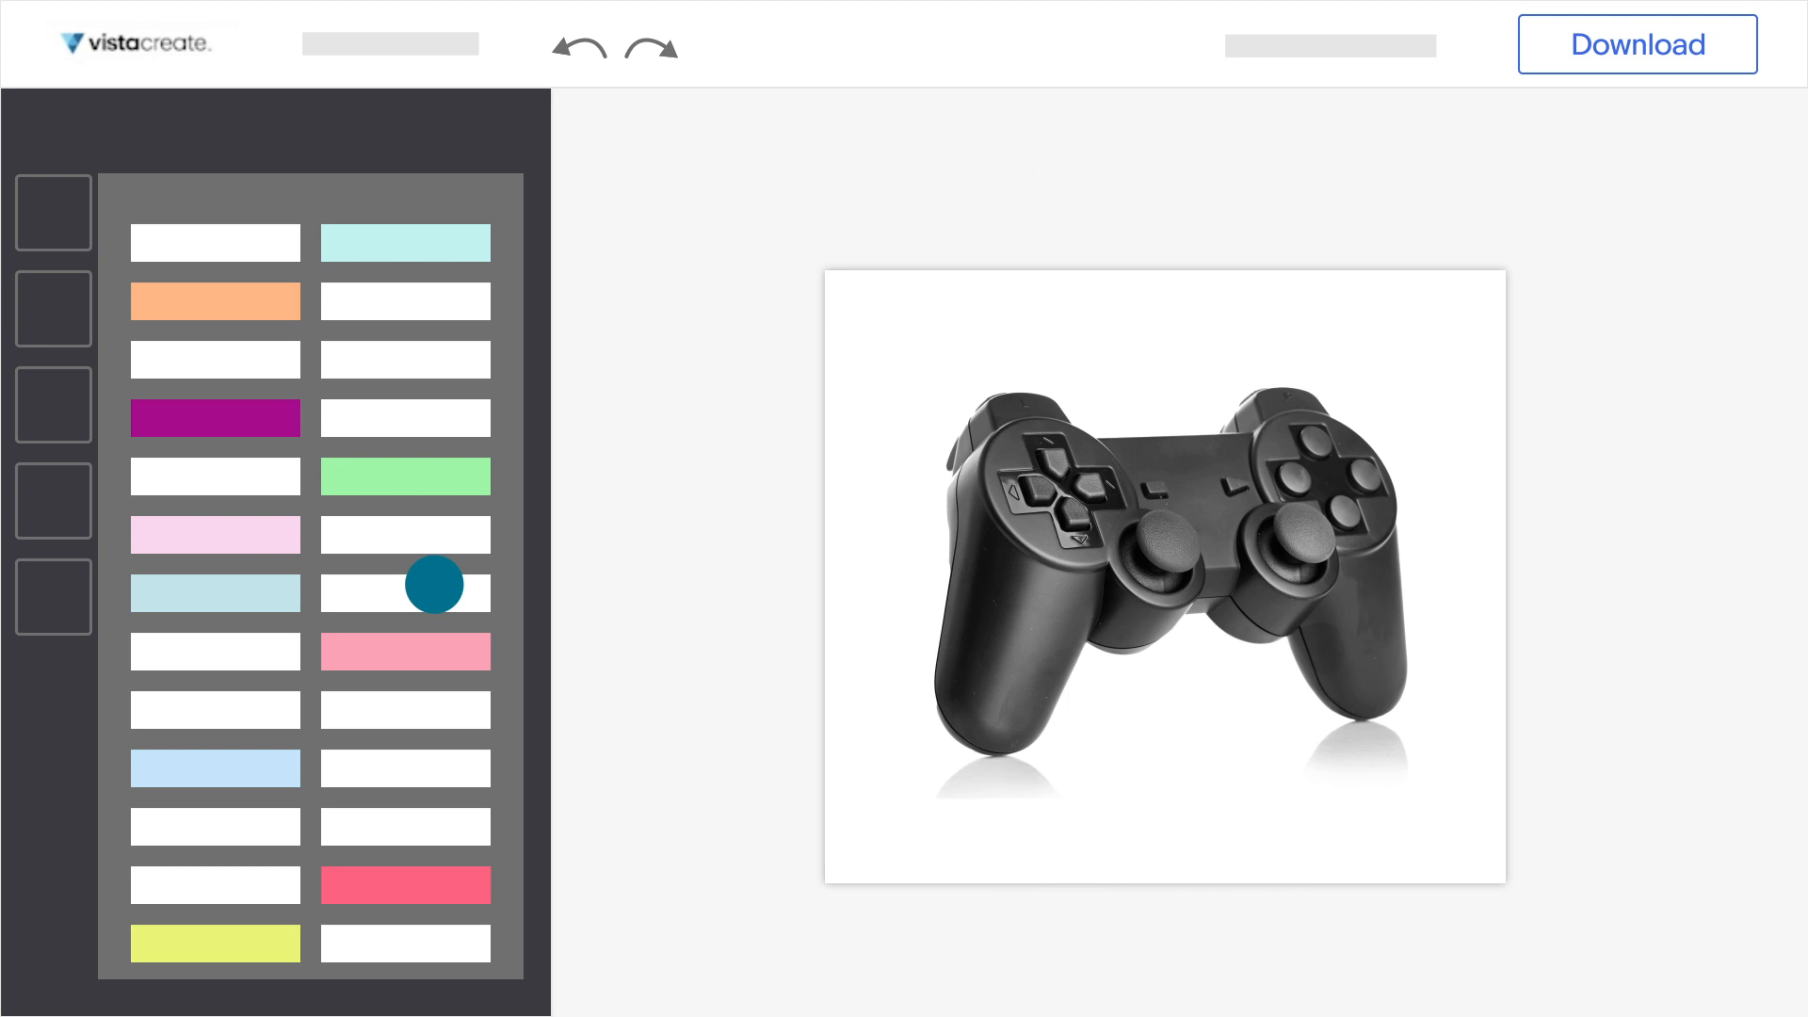
mouse_move(1657, 43)
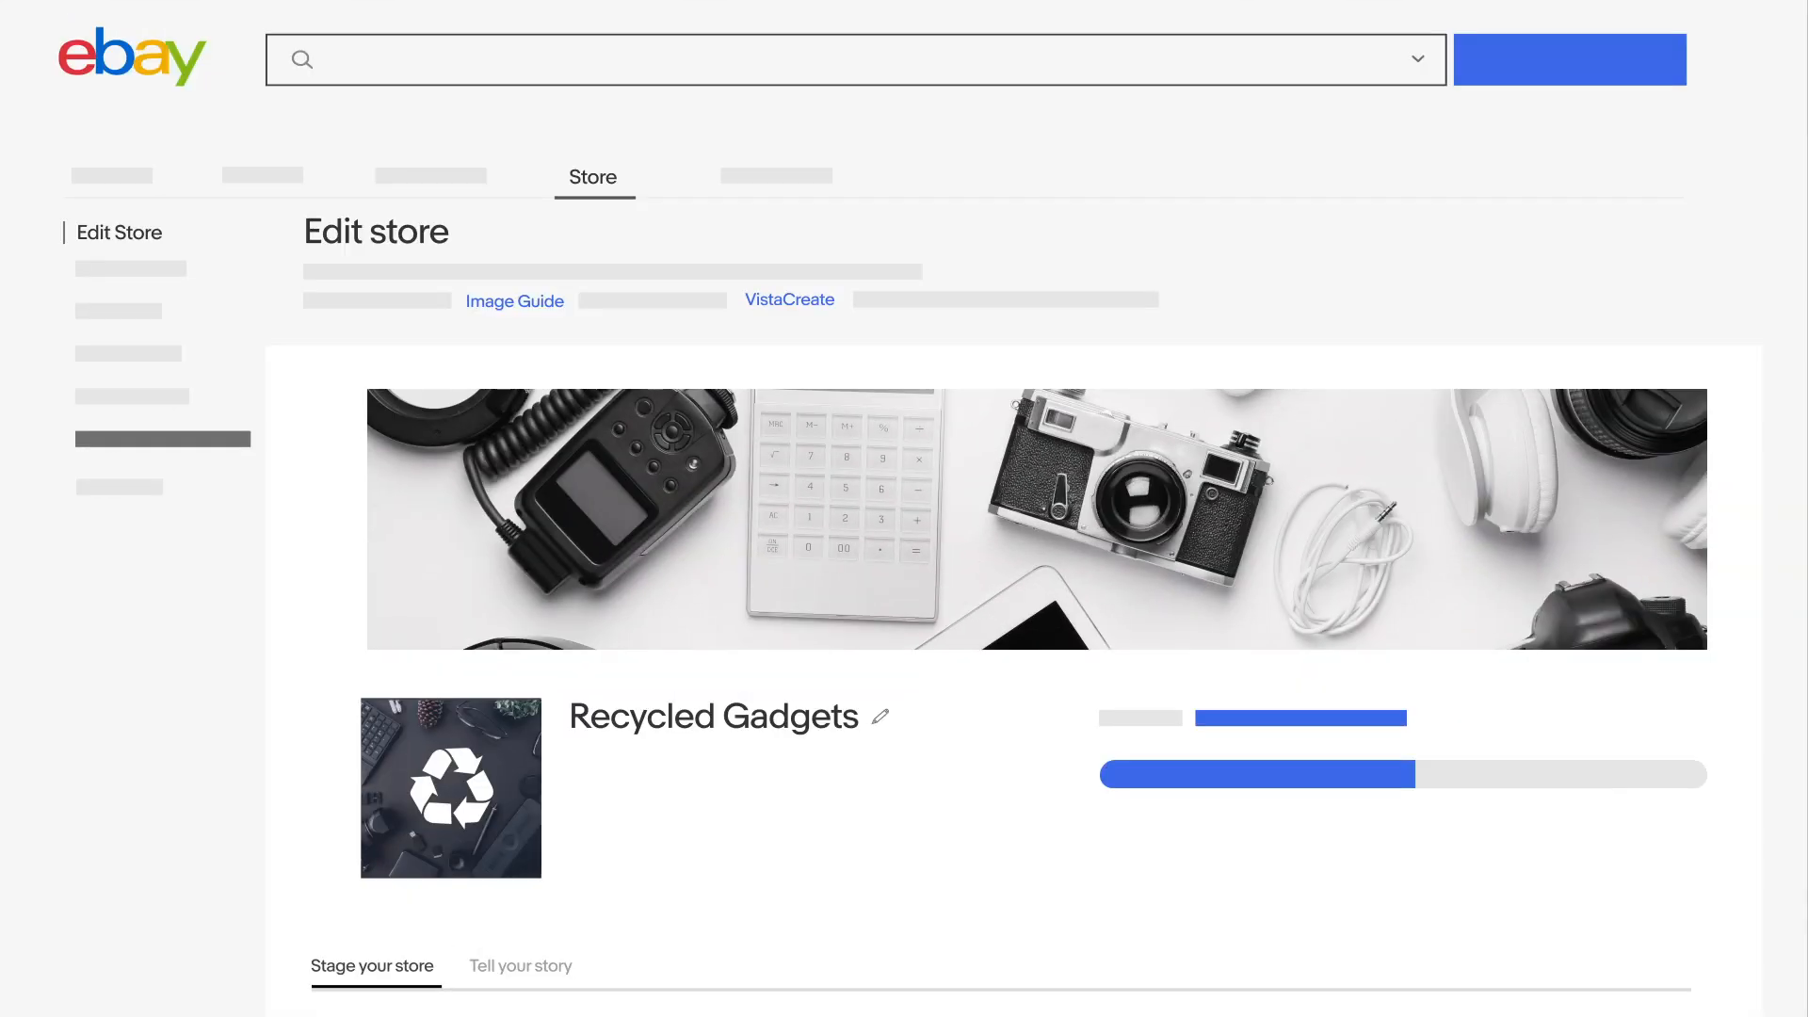
Add the controller image to the banner and link it to the Electronics category.
scroll(down, 3)
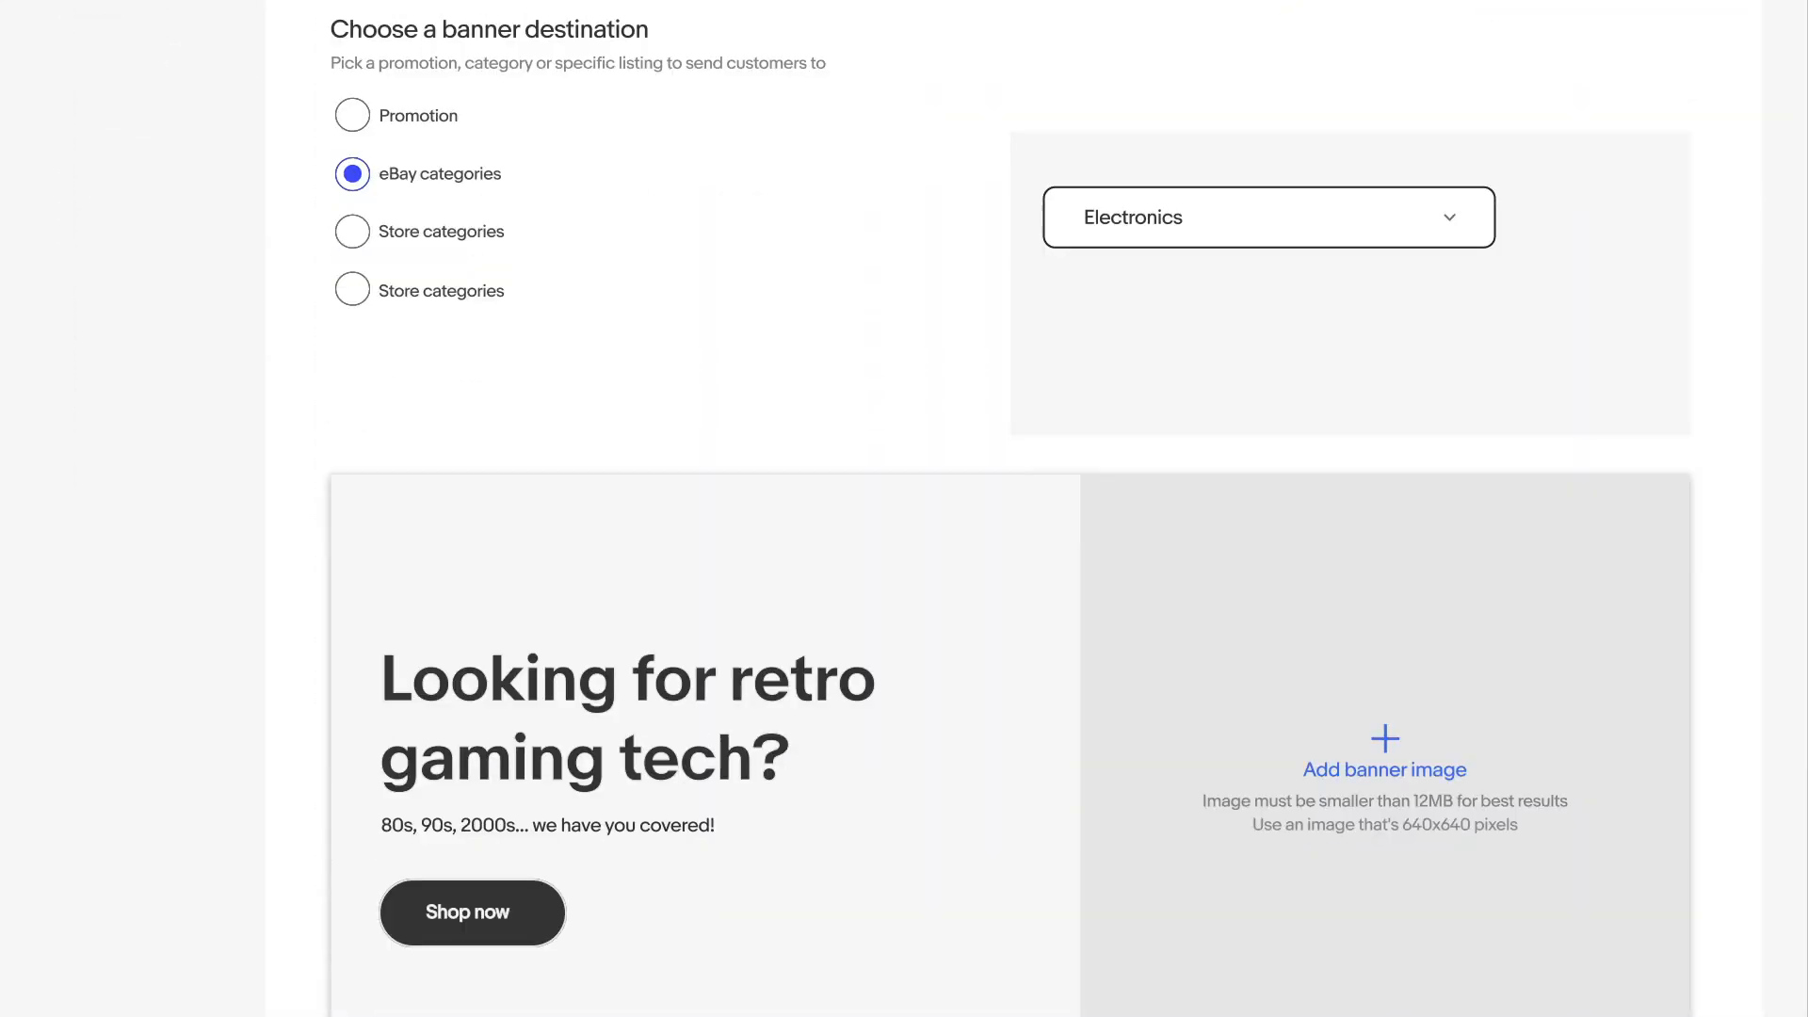
click(1384, 768)
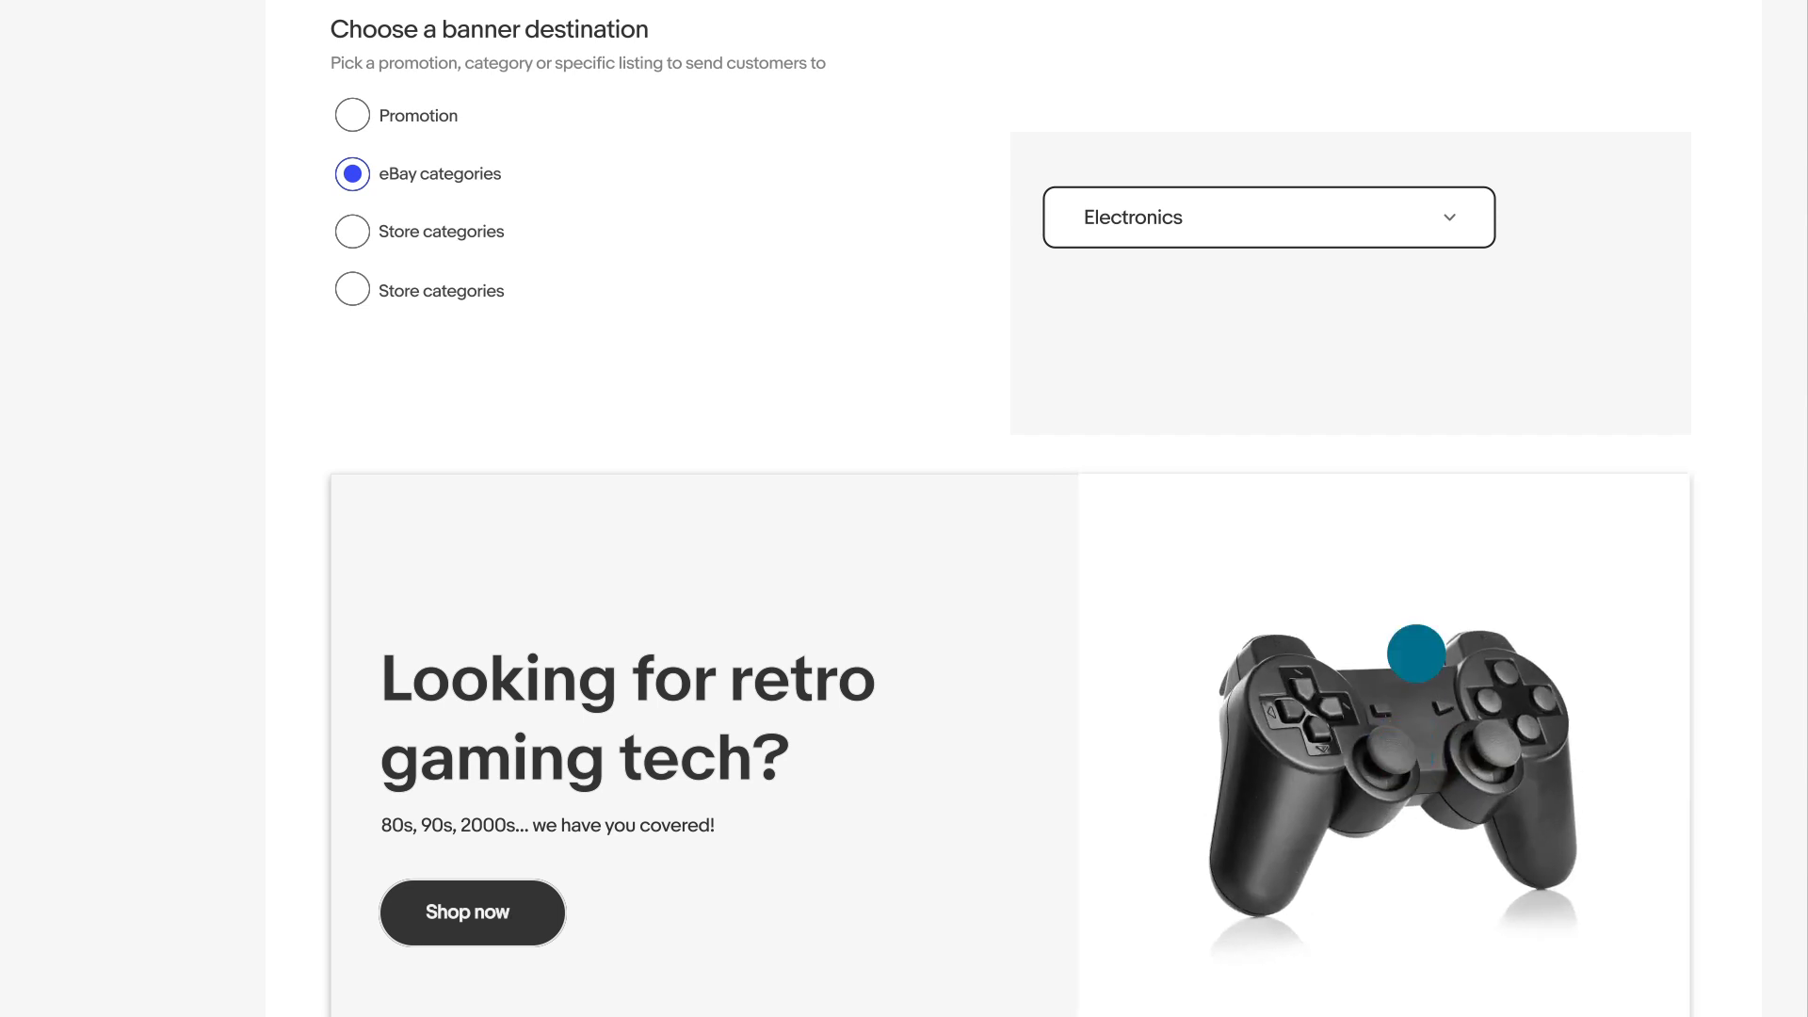
click(1268, 216)
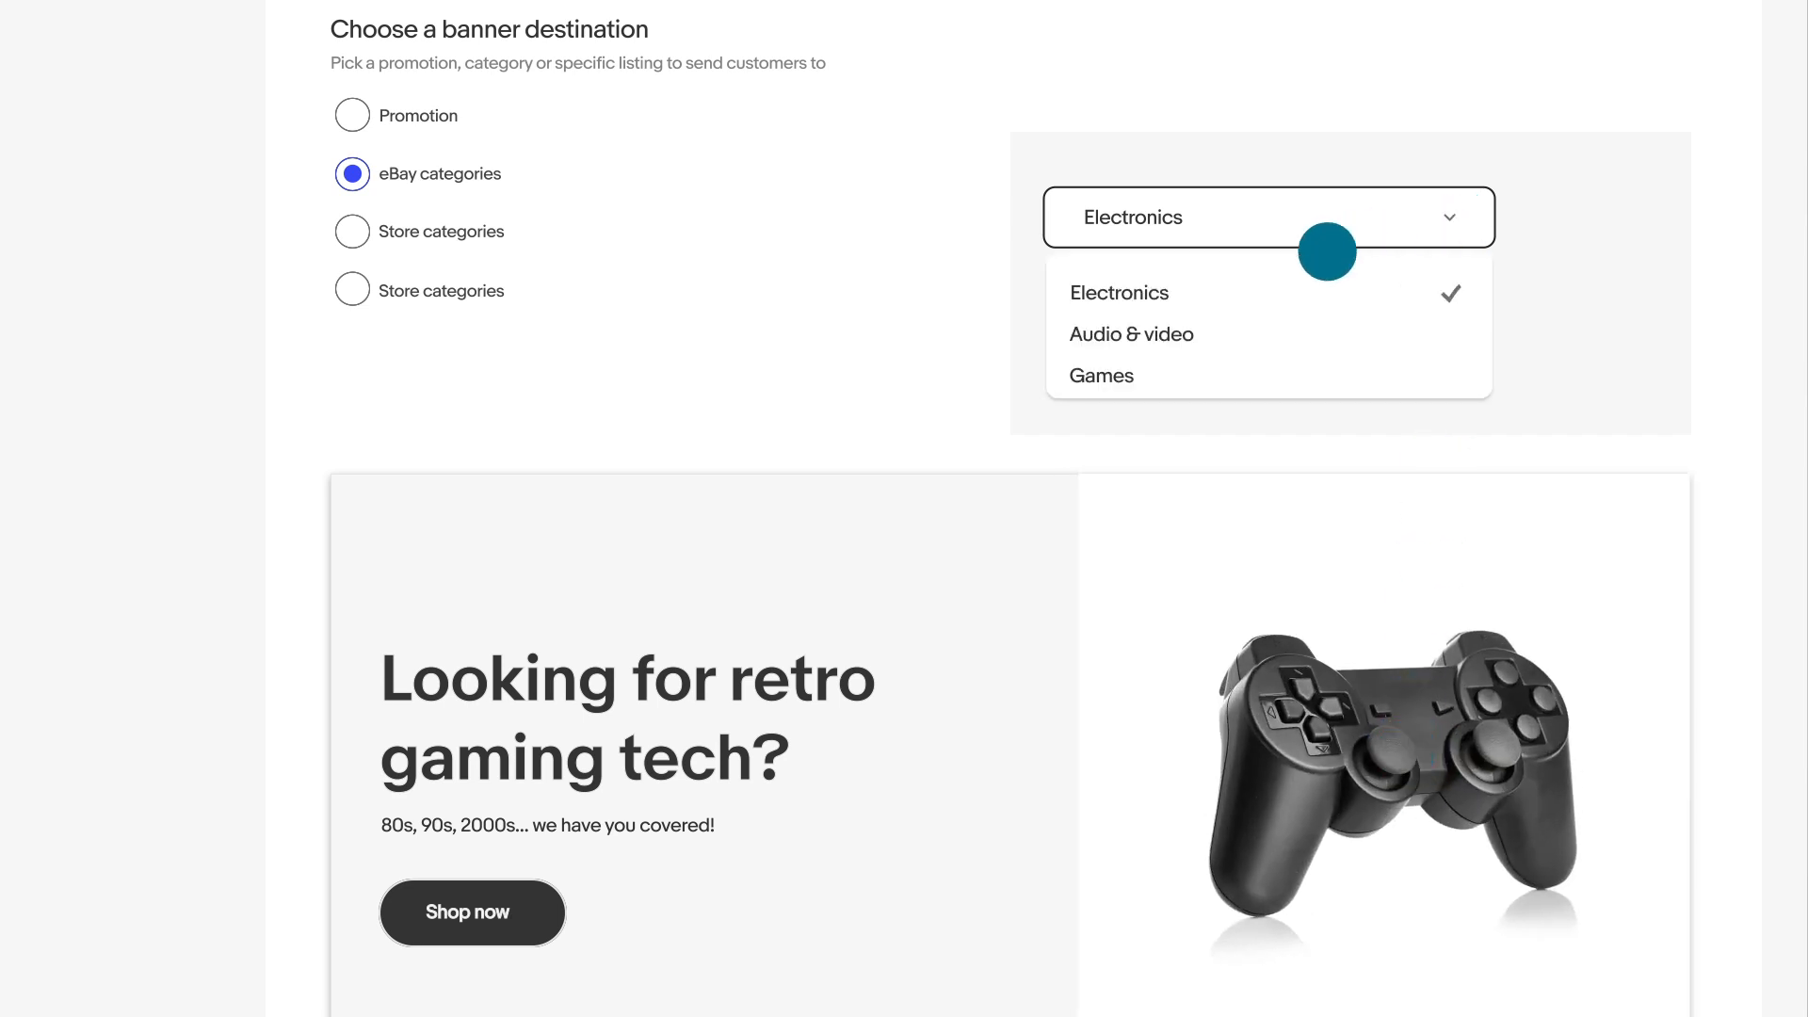
scroll(down, 3)
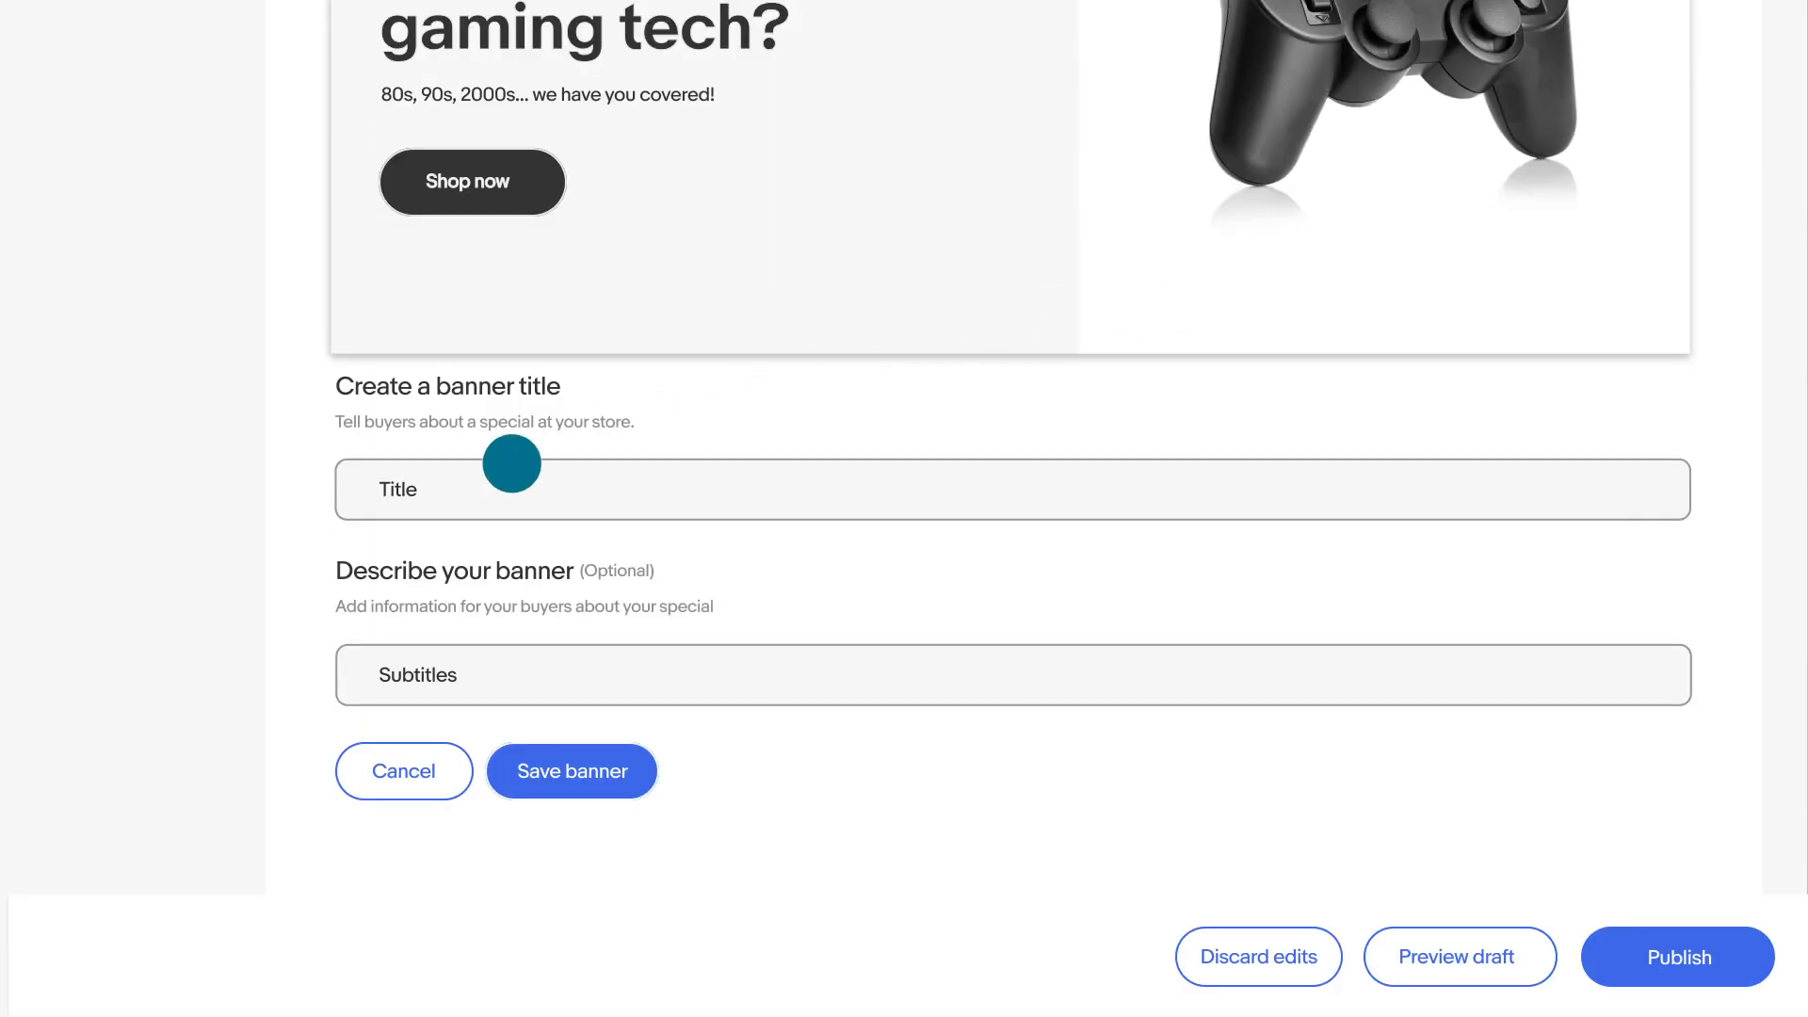
Fill title 'Looking for retro gaming tech?' and subtitle '80s, 90s, 2000s... we have you covered!' and save the banner.
text(Looking for retro gaming tech?)
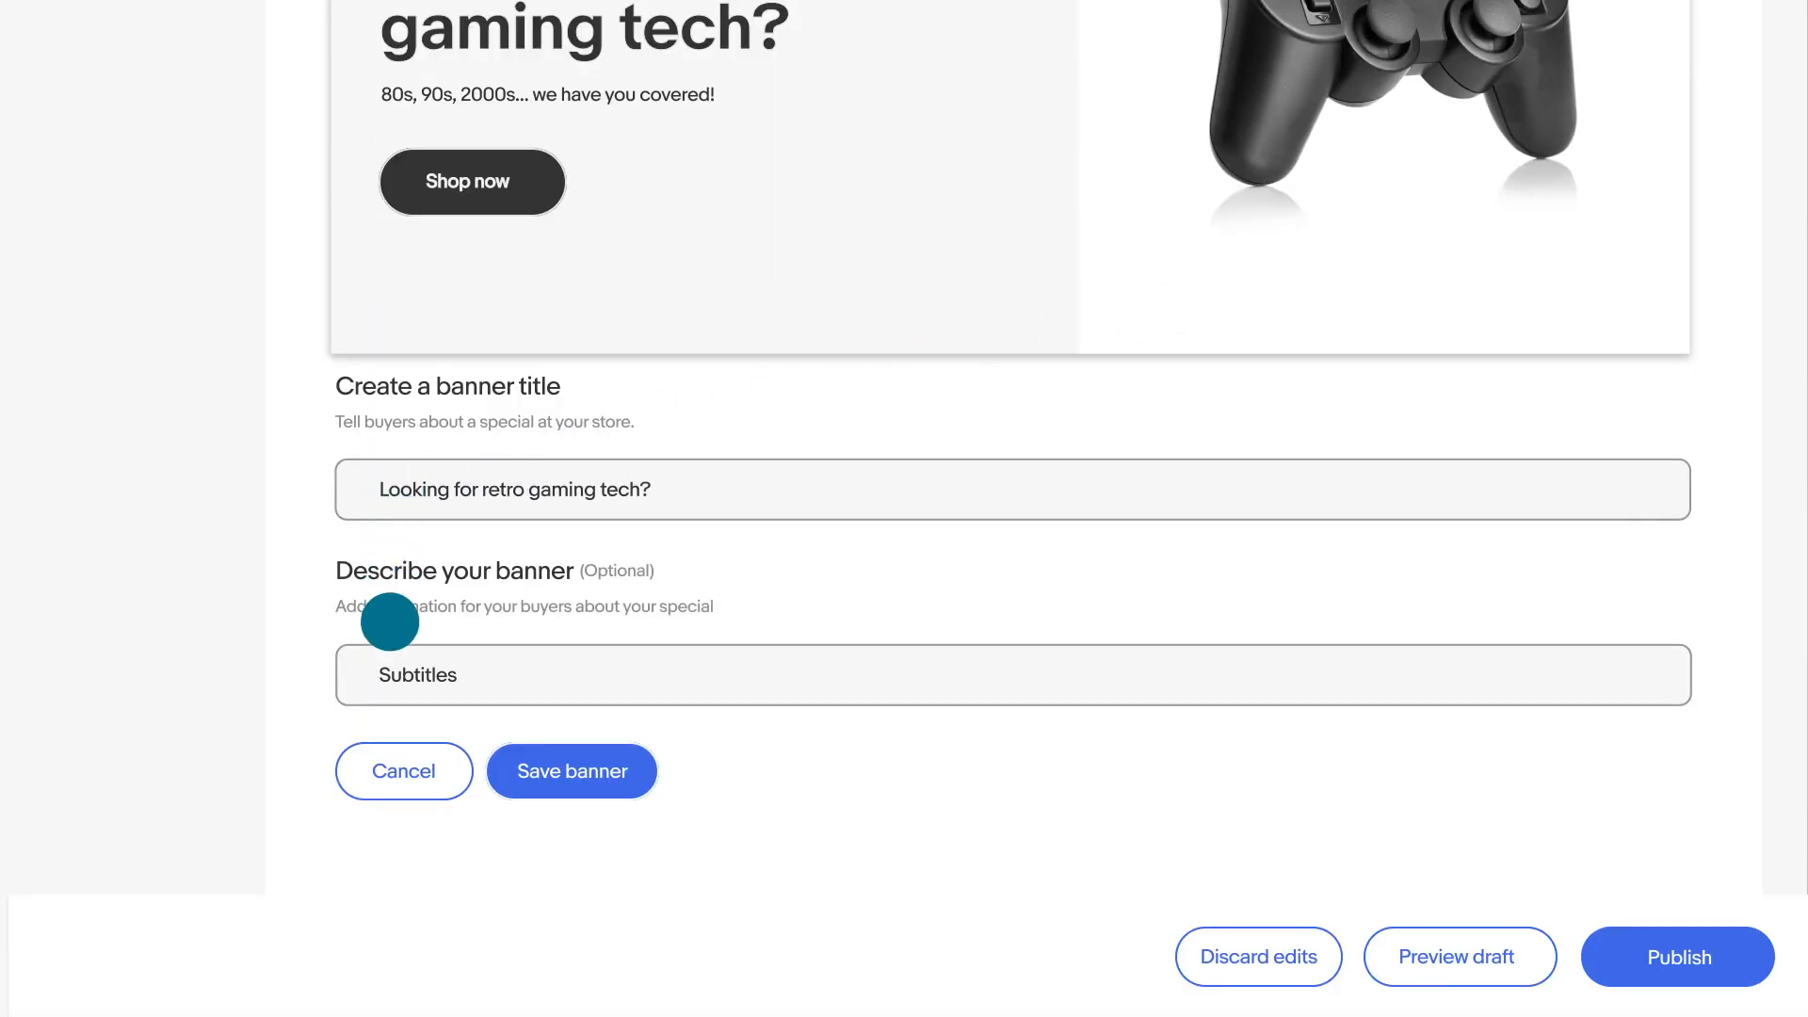
text(80s, 90s, 2000s... we have you covered!)
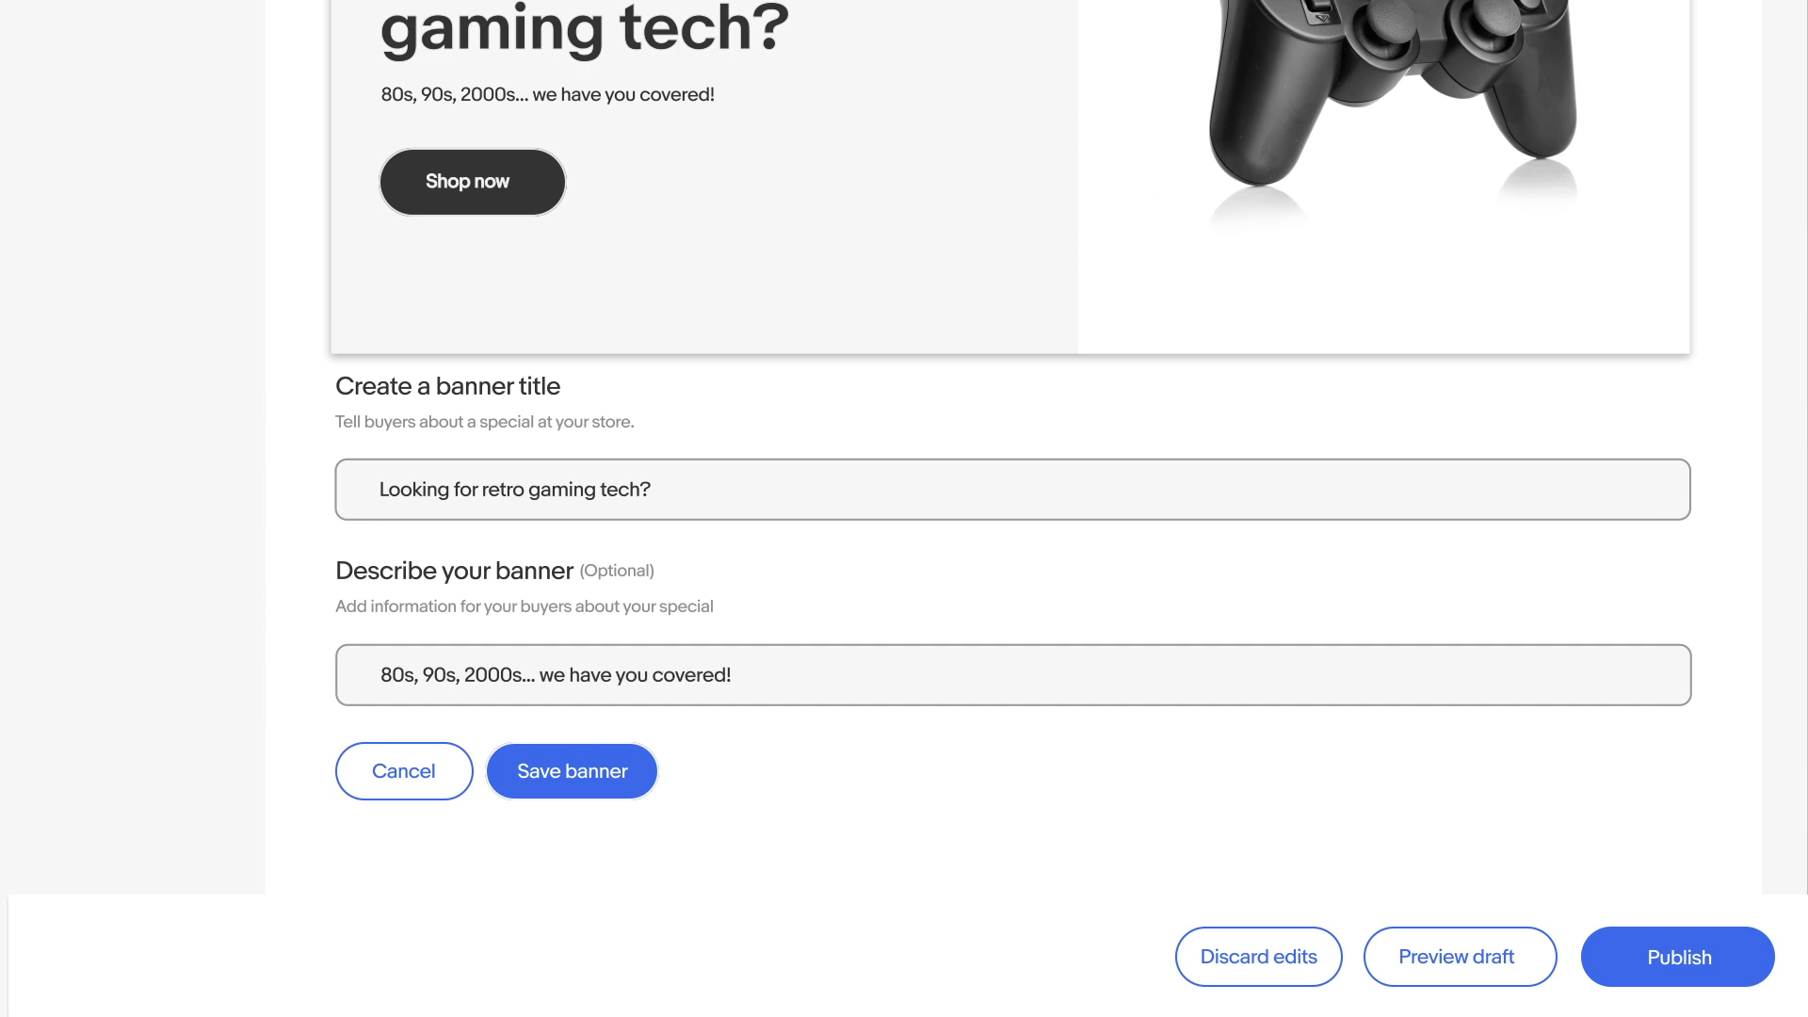
click(571, 770)
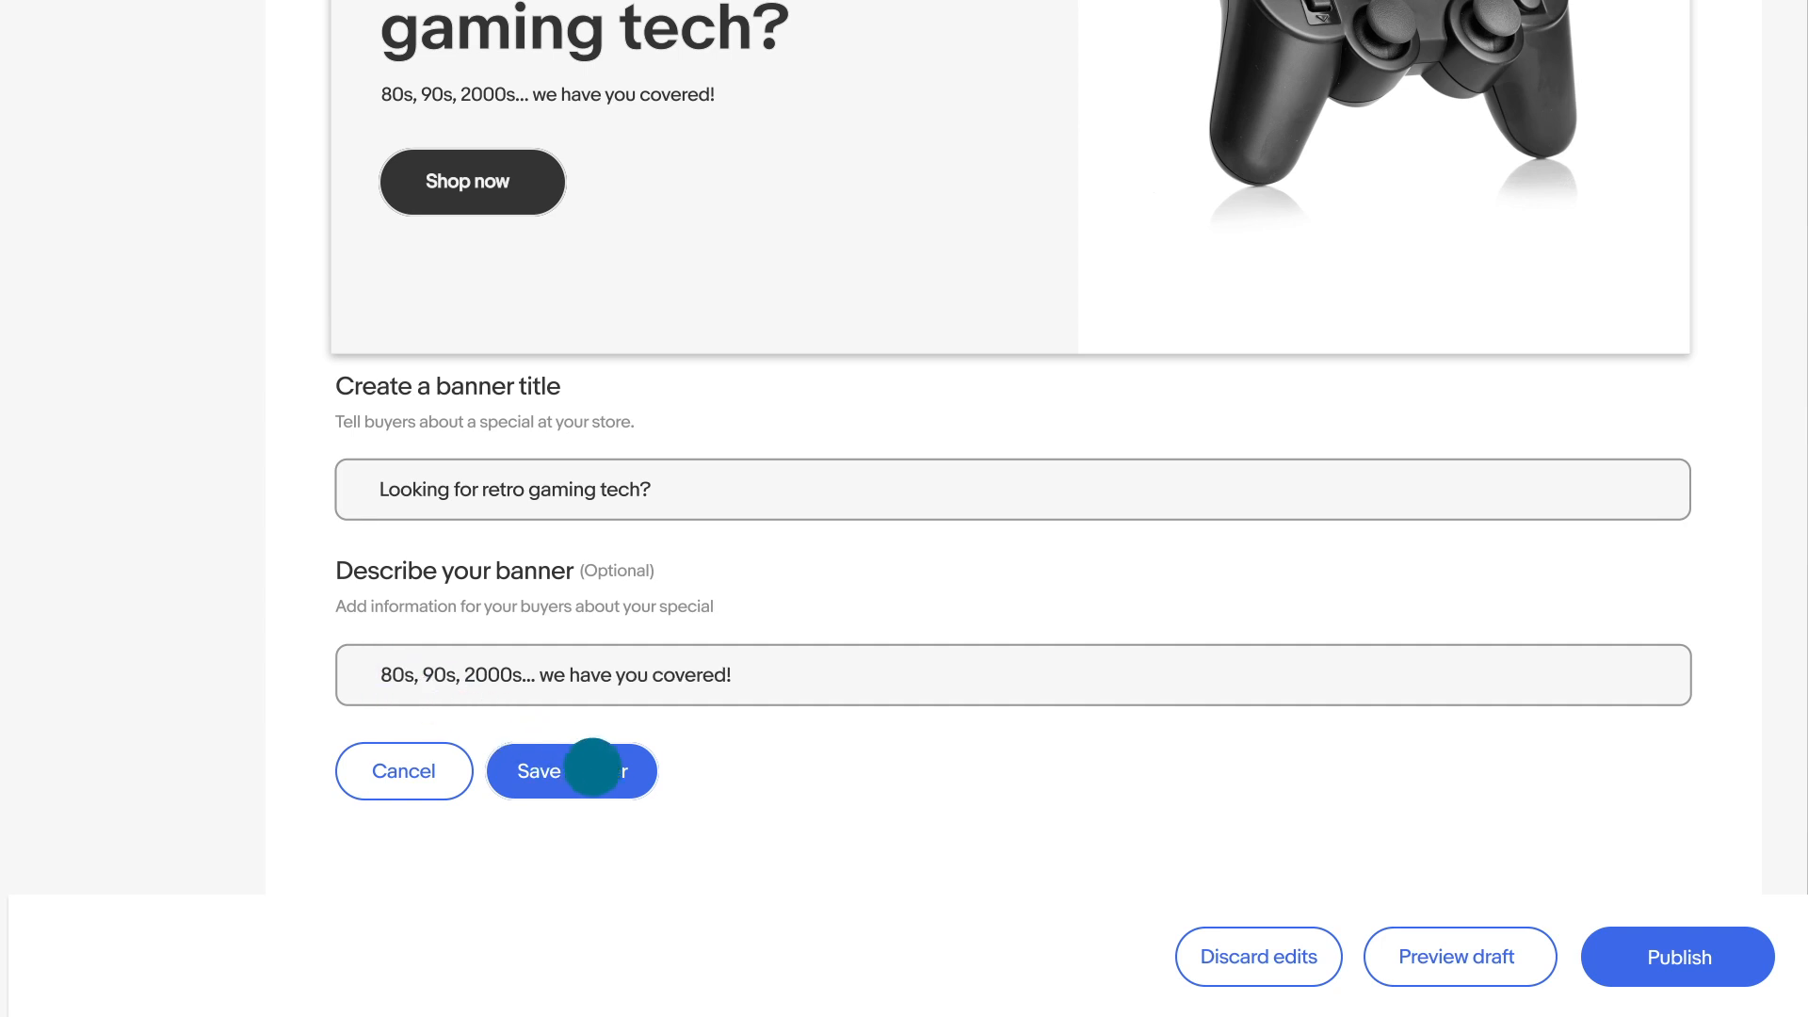
Preview the draft in mobile view and publish the store changes.
click(1456, 957)
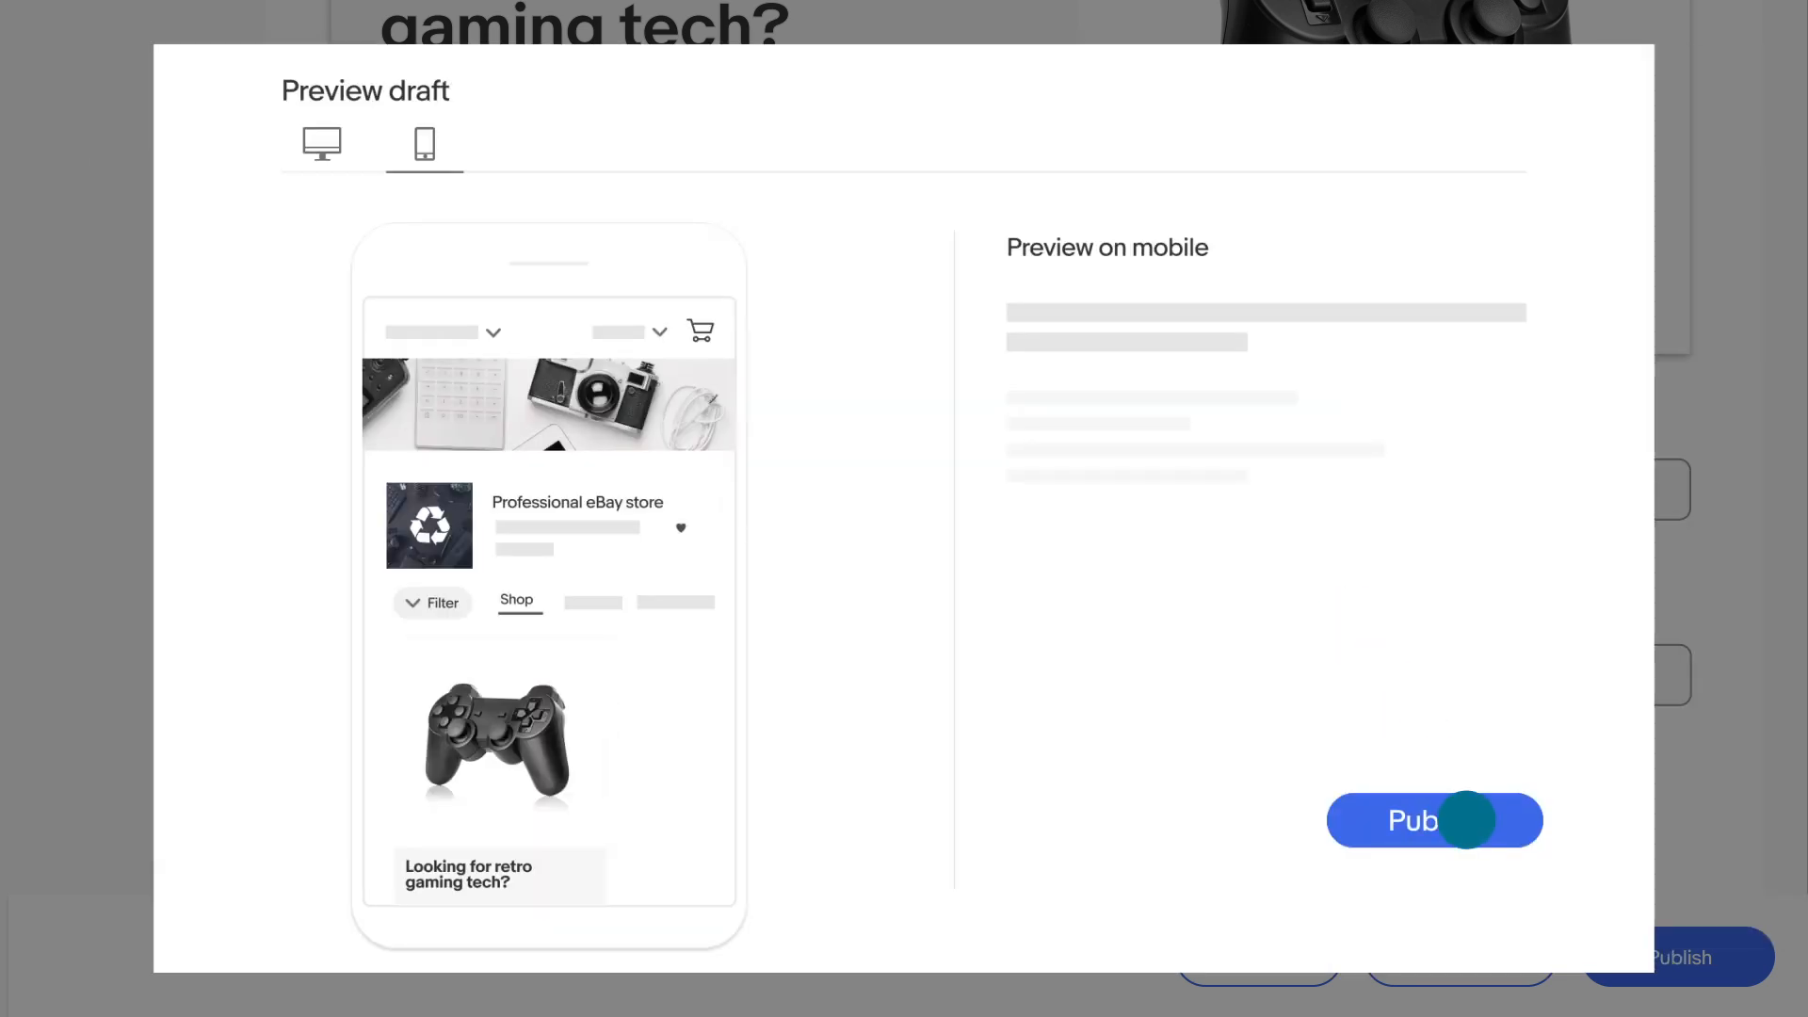
click(1435, 819)
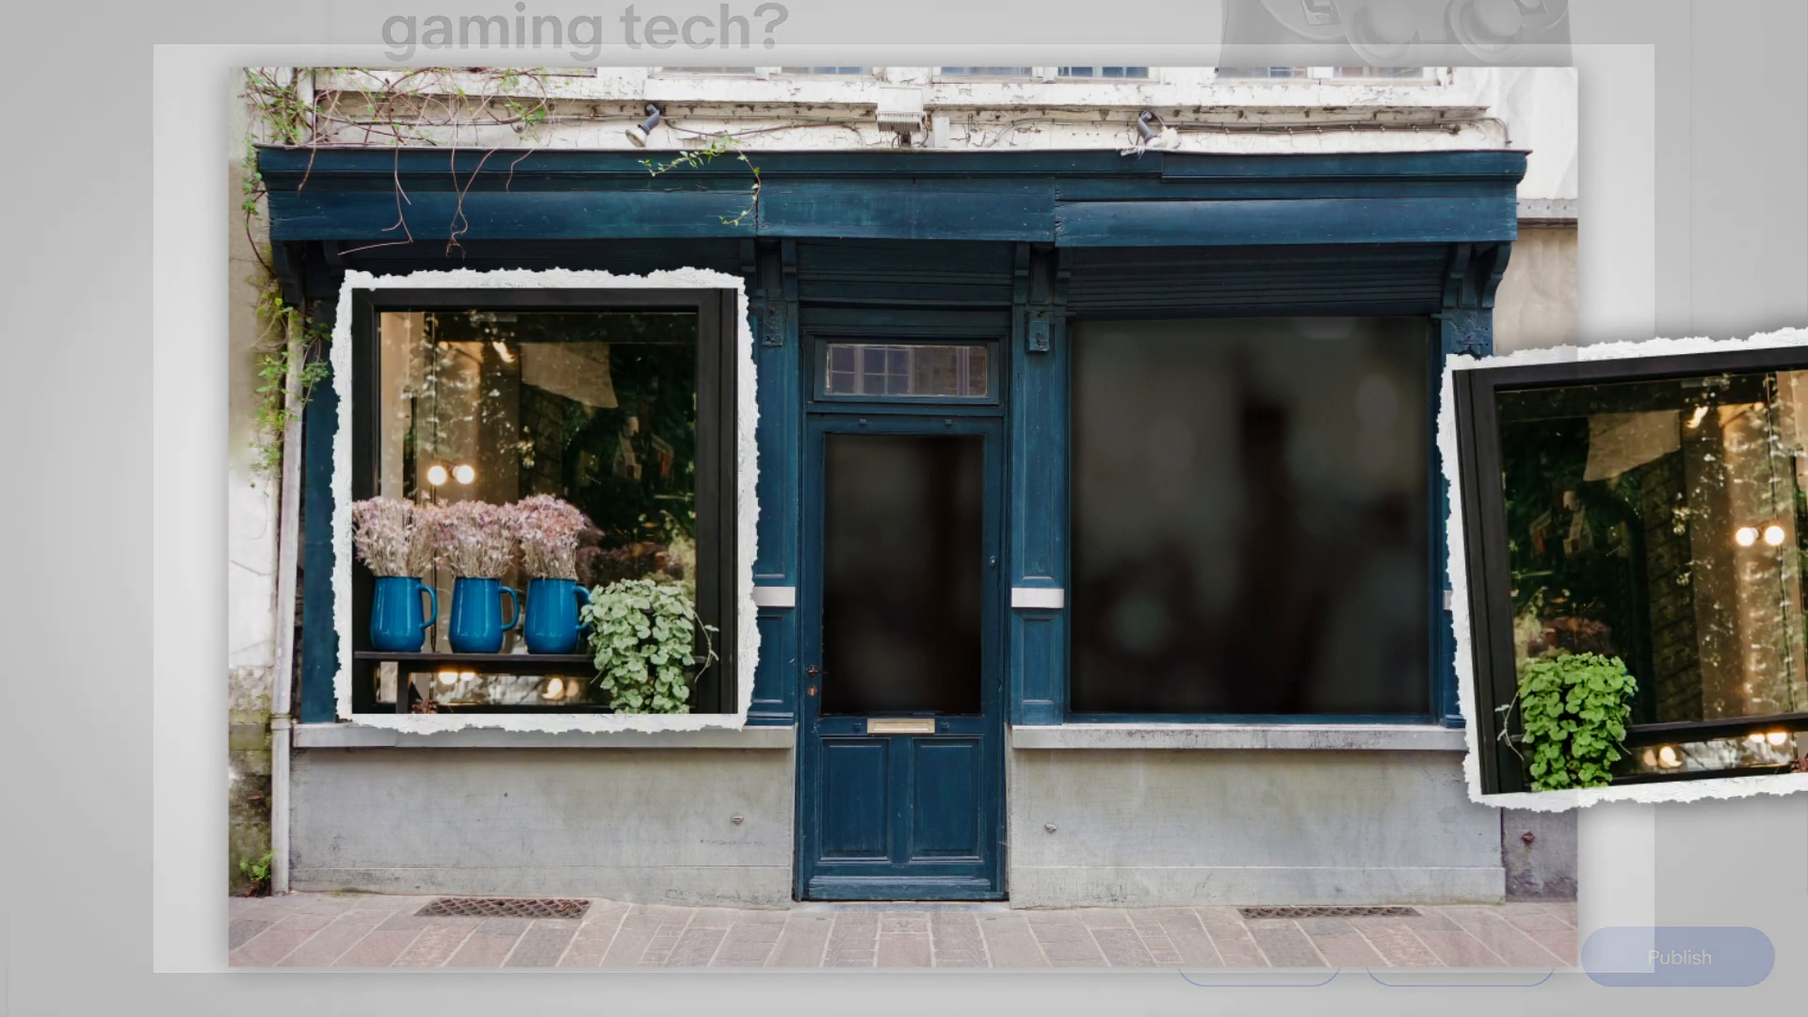